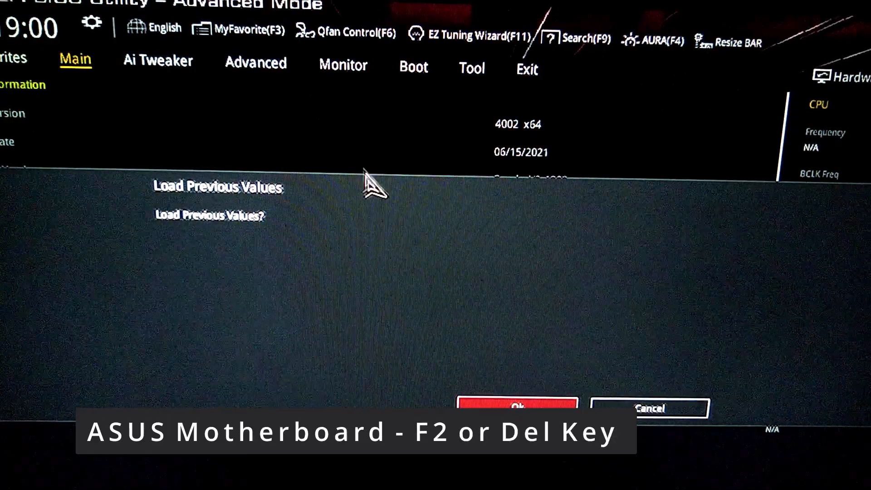
Dismiss the Load Previous Values prompt to return to My Favorites
{"action": "left_click", "coordinate": [516, 404]}
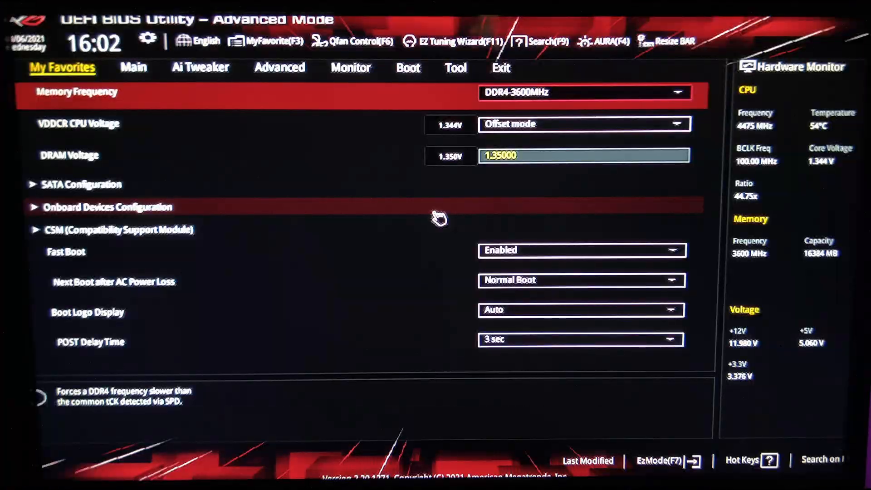
Go to the Advanced tab and view the Trusted Computing TPM 2.0 settings
{"action": "left_click", "coordinate": [408, 68]}
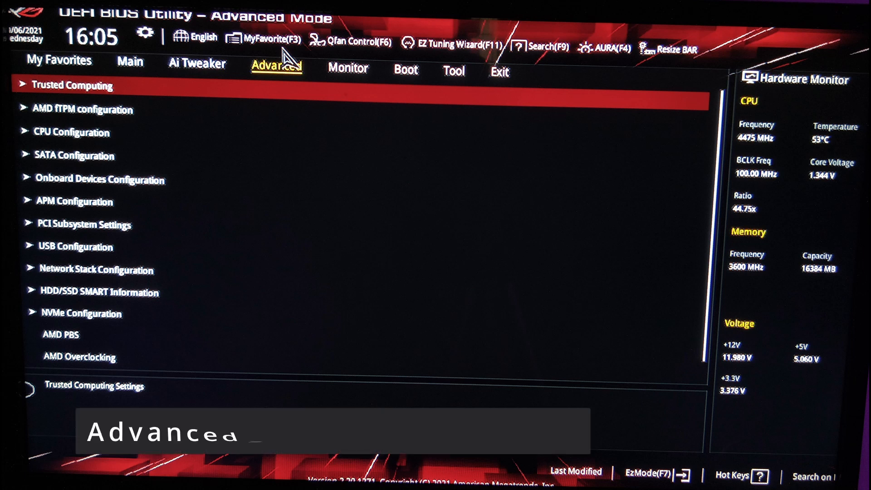
{"action": "left_click", "coordinate": [71, 84]}
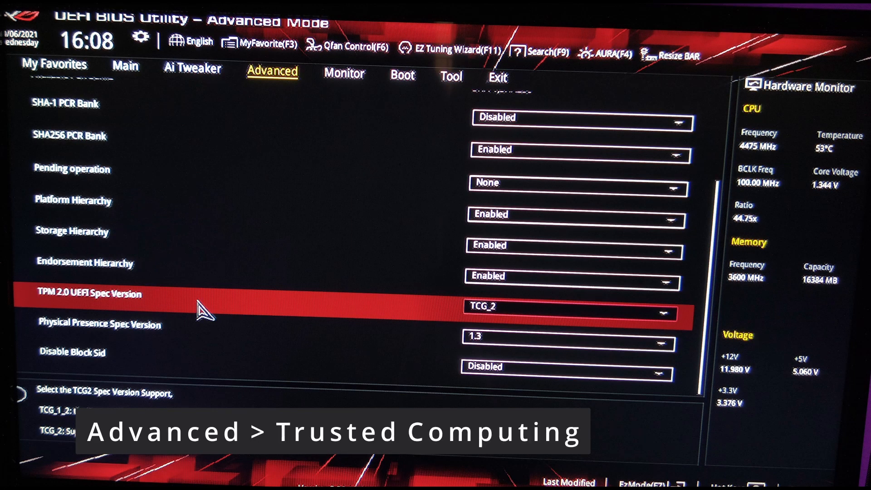